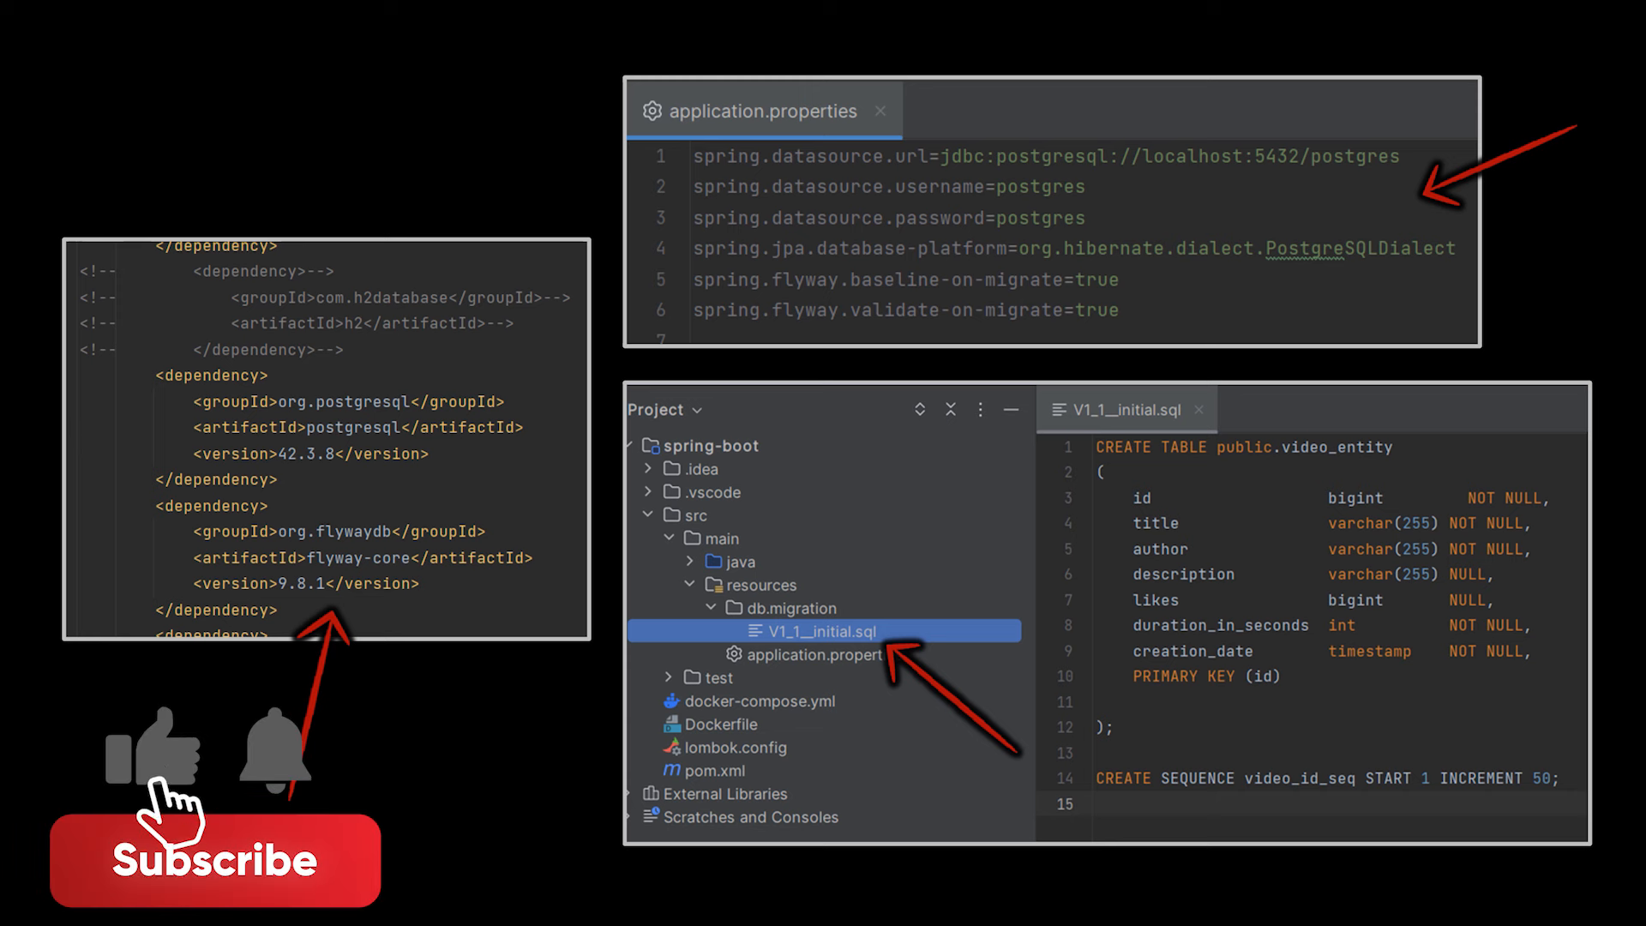
{"action": "left_click", "coordinate": [216, 859]}
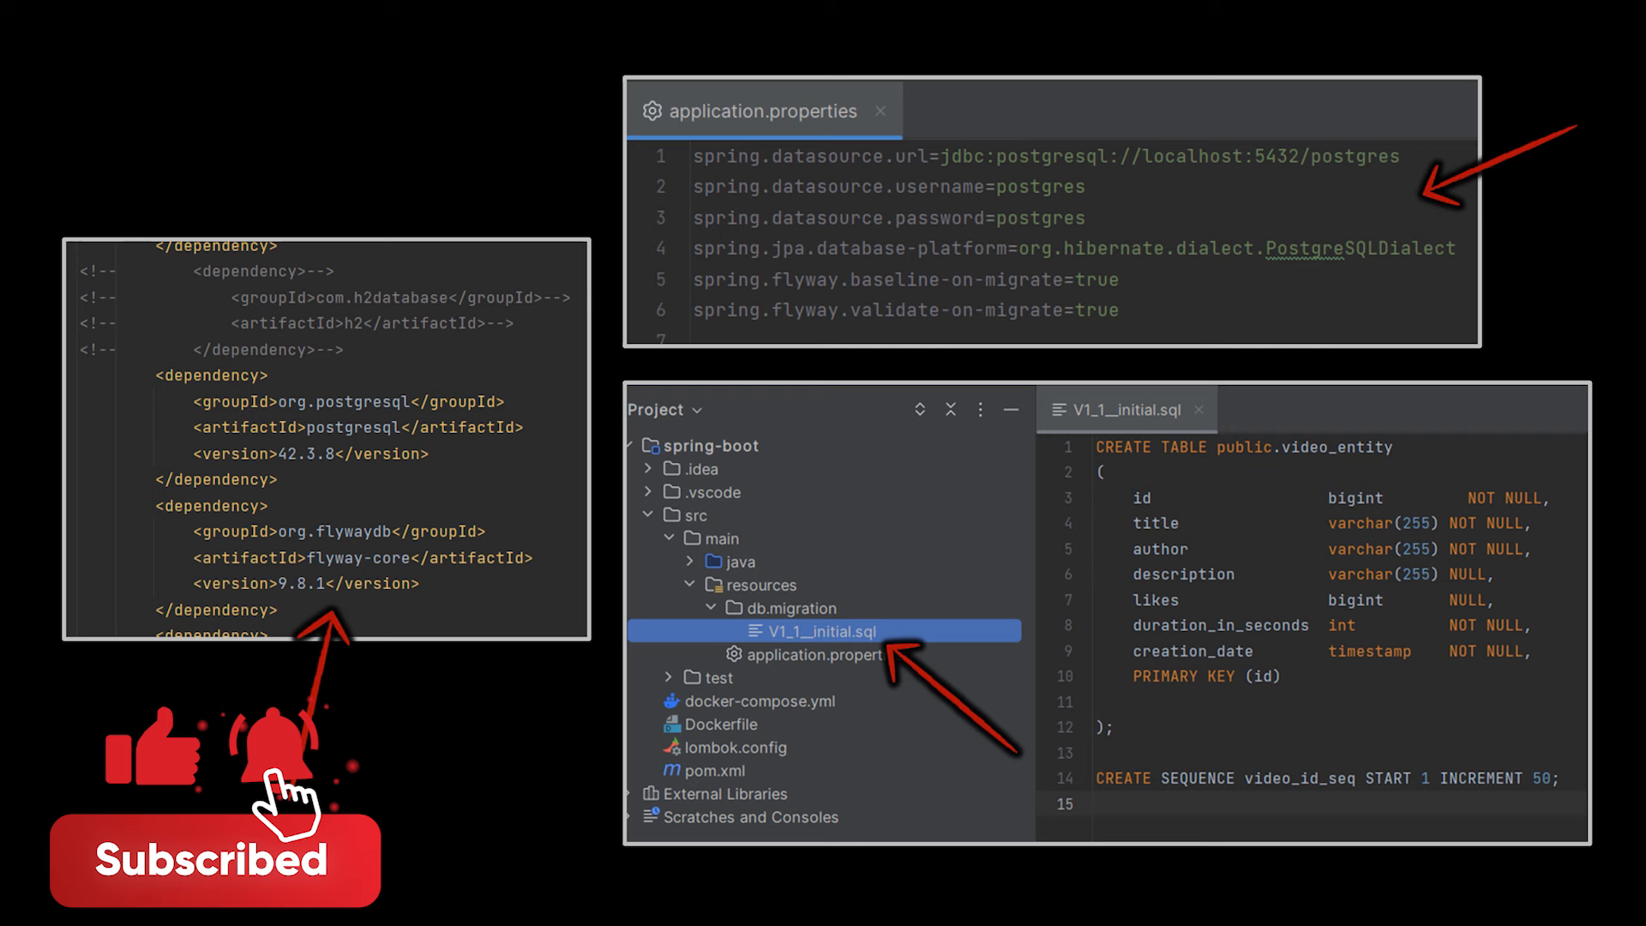